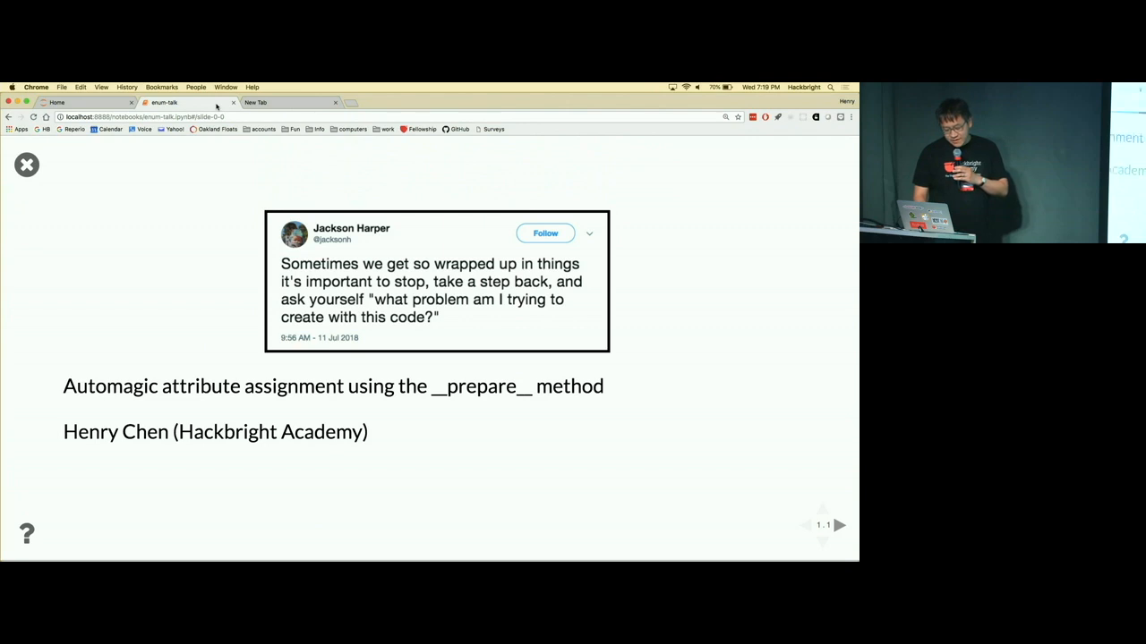
# Advance the RISE slideshow from the title slide to the Color(Enum) code slide.
pyautogui.click(840, 526)
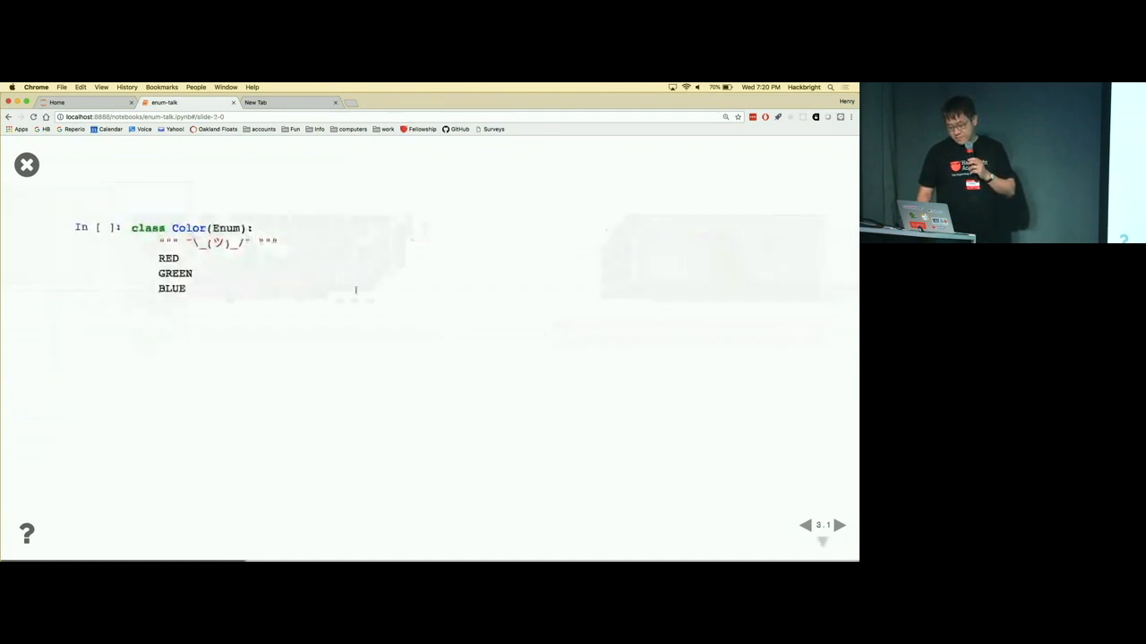
# Run the Color enum cells printing 0, 1, 2 and advance to the PEP 3115 __prepare__ quote.
pyautogui.click(358, 290)
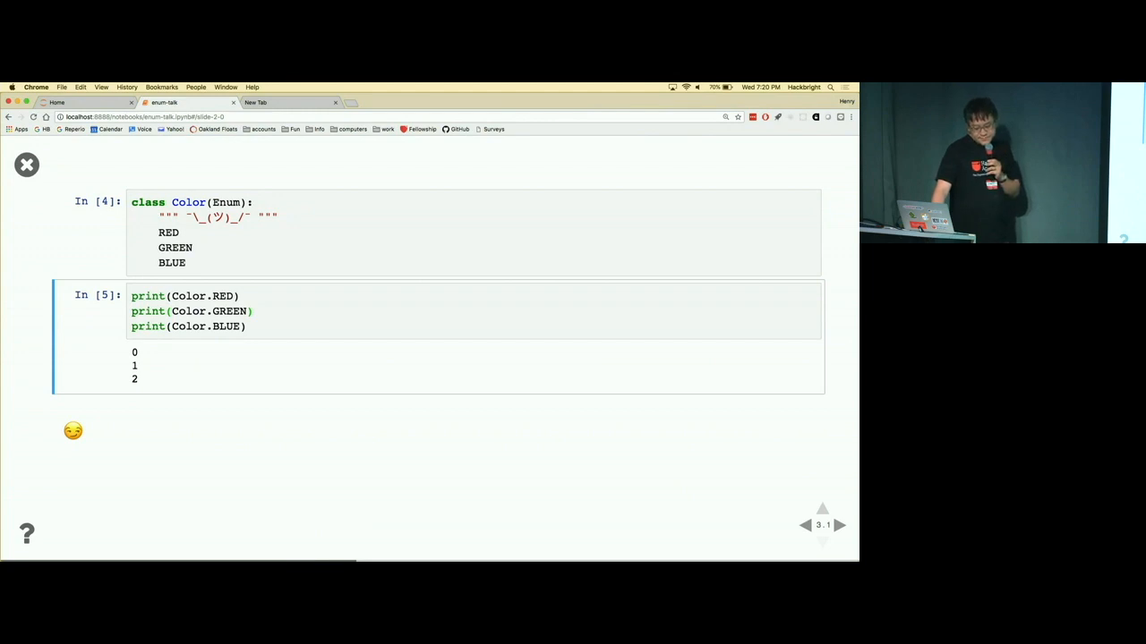
pyautogui.click(837, 527)
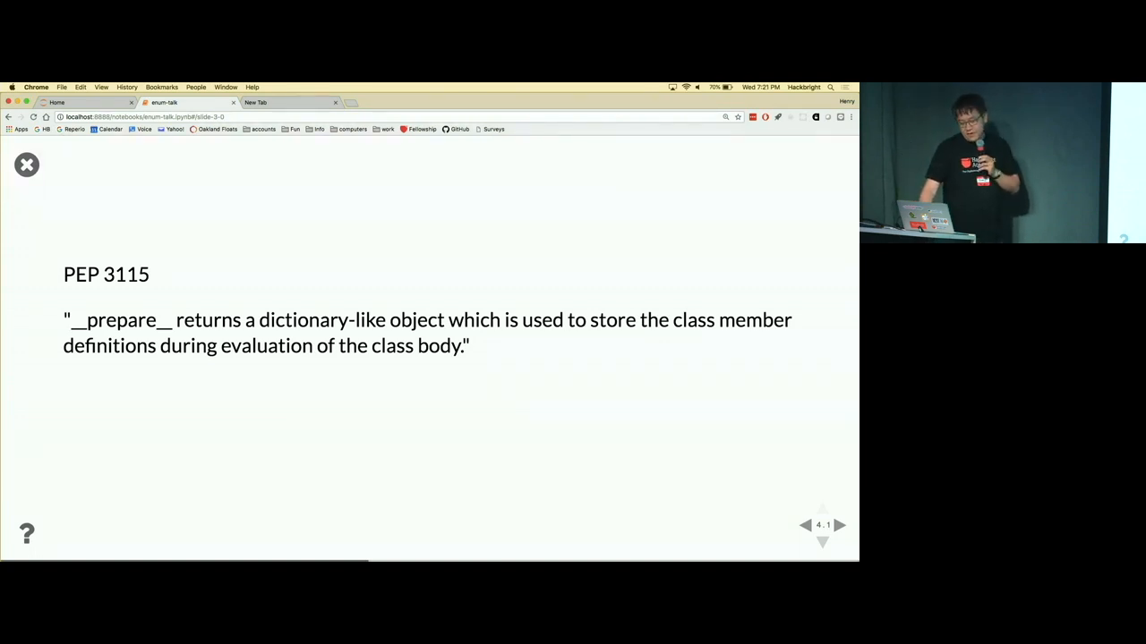
# Run type.__prepare__() showing it returns an empty dict, then reach the EnumMeta slide.
pyautogui.click(806, 527)
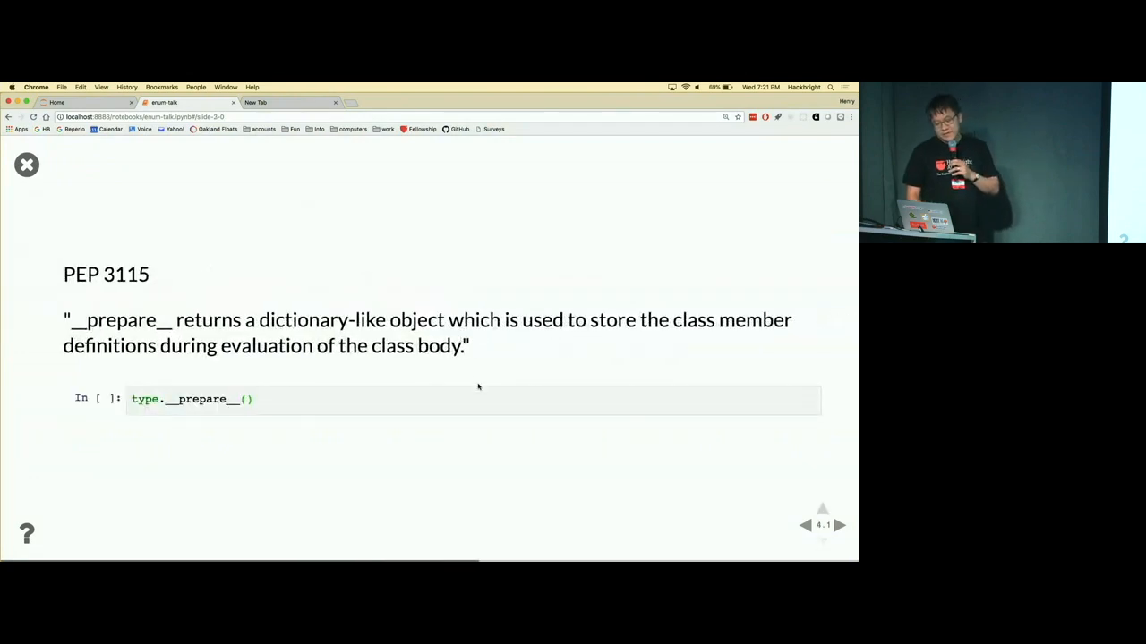
pyautogui.click(438, 400)
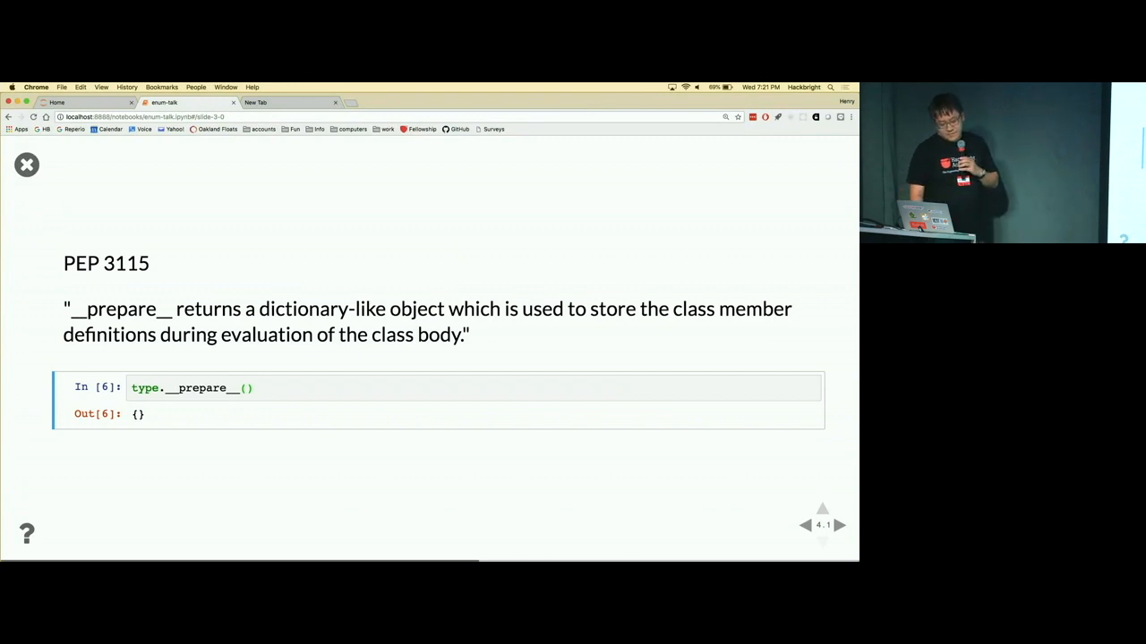
pyautogui.click(838, 527)
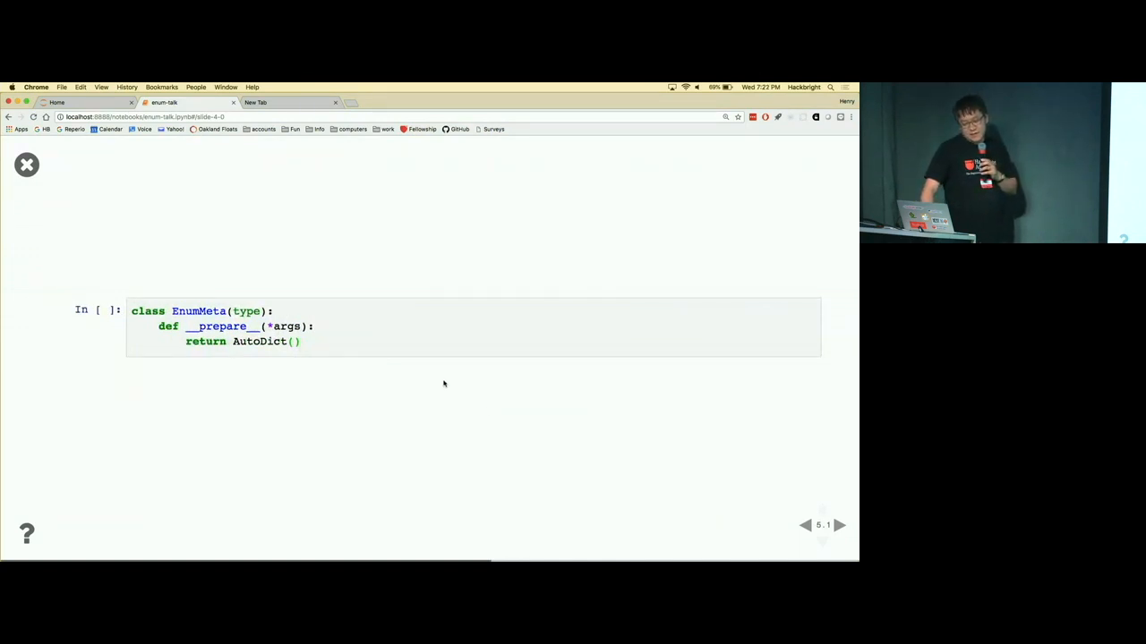
pyautogui.moveTo(411, 340)
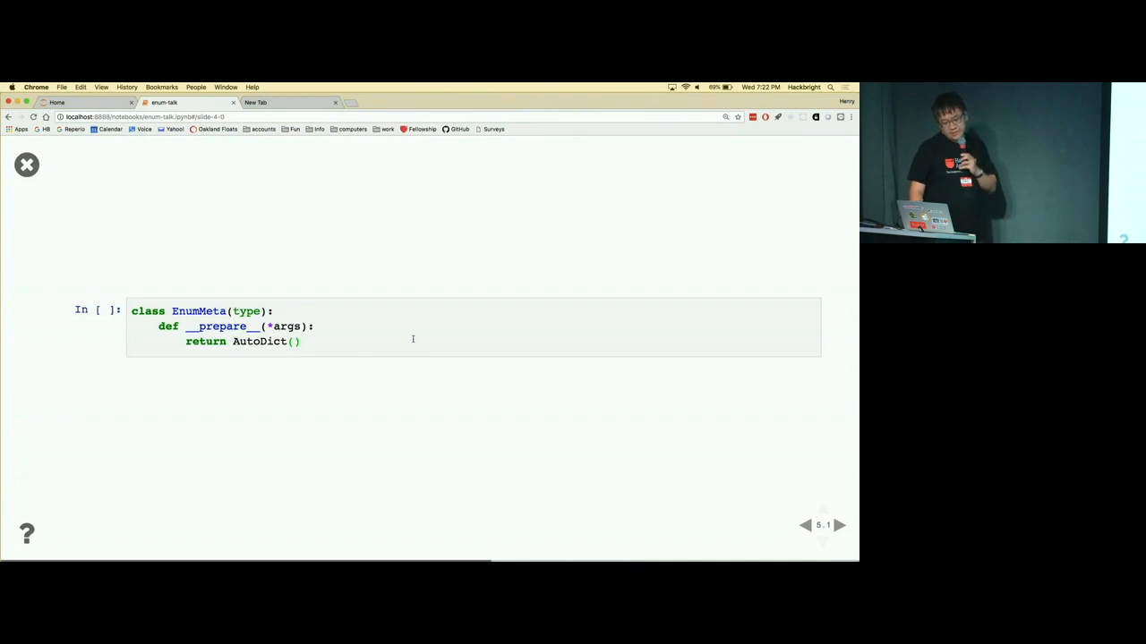
# Run the EnumMeta class cell whose __prepare__ returns AutoDict.
pyautogui.click(438, 340)
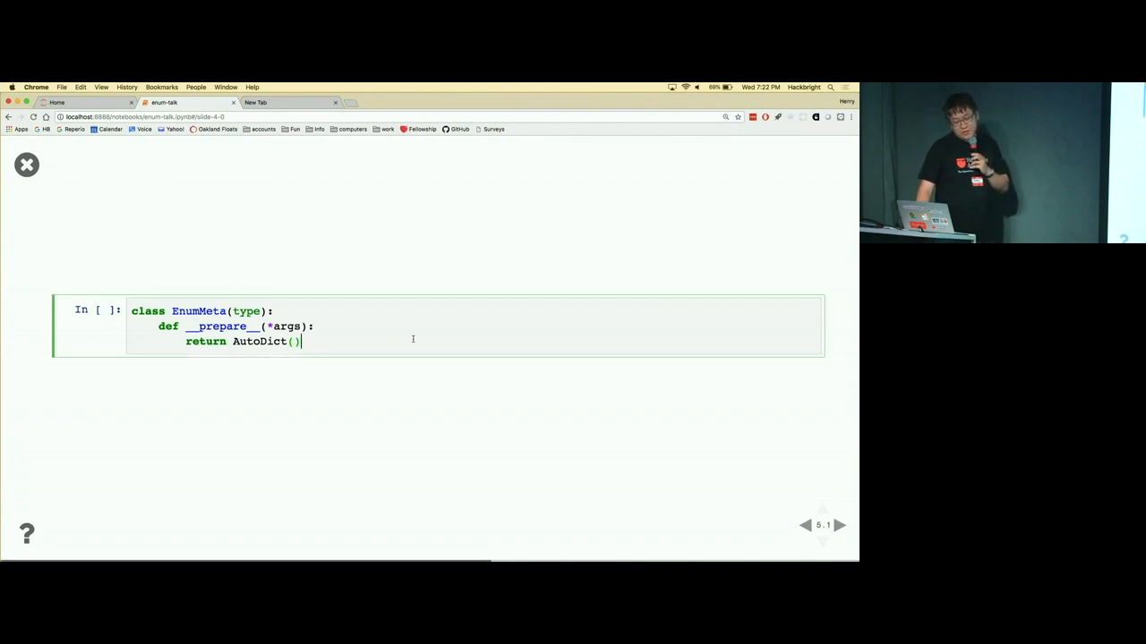
pyautogui.press('Shift+Return')
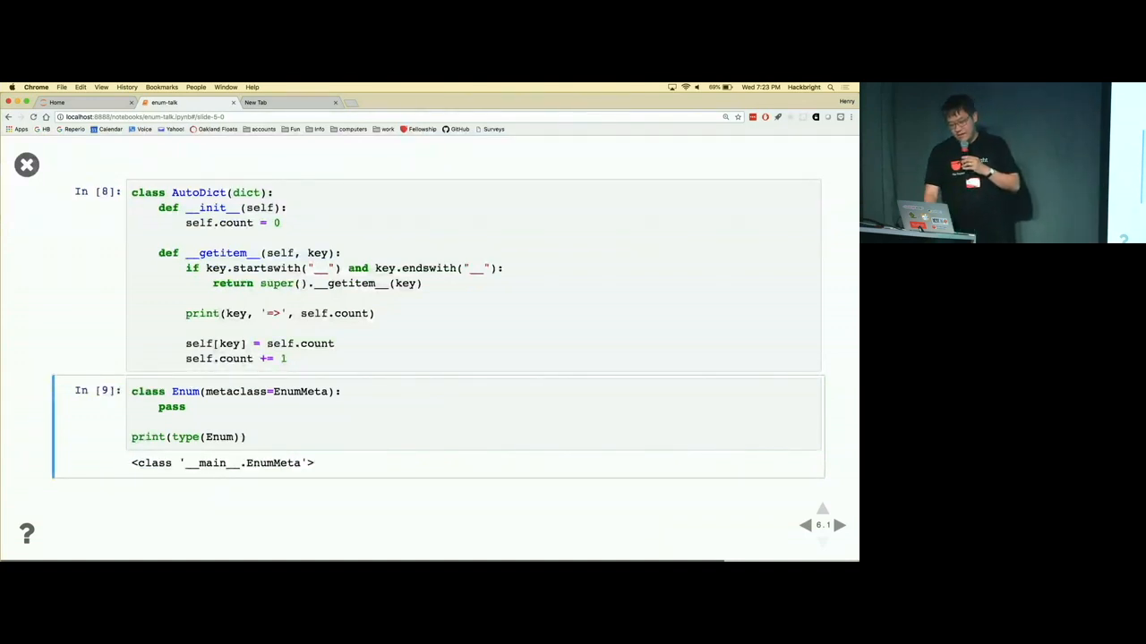
# Run the new Color(Enum) cells auto-numbering RED, GREEN, BLUE as 0, 1, 2 and reach the workshop slide.
pyautogui.click(838, 526)
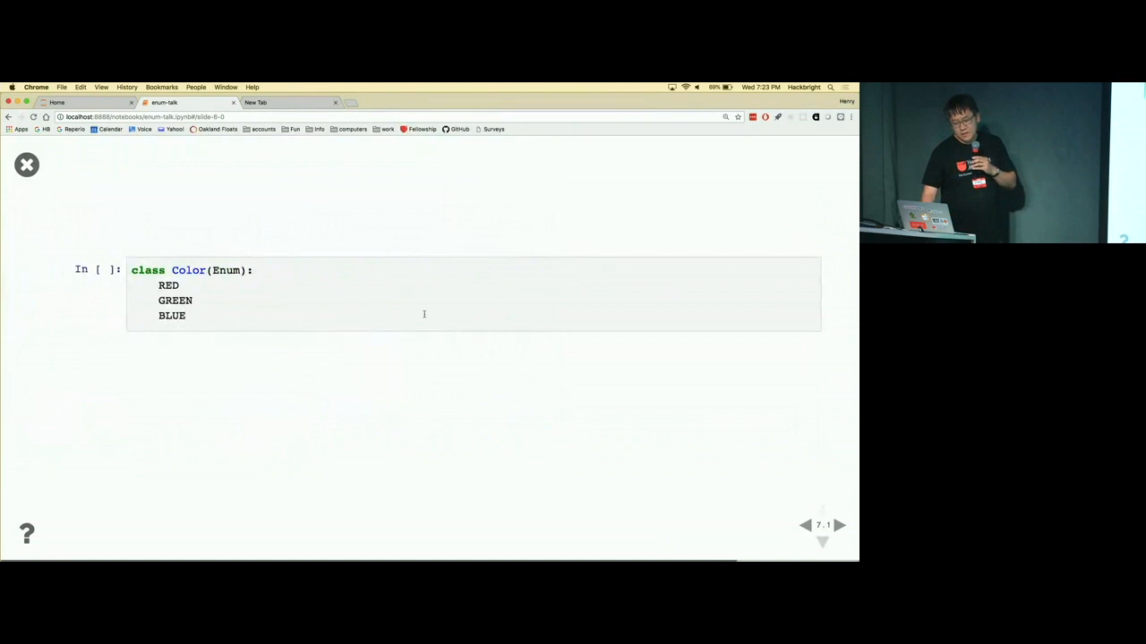
pyautogui.click(423, 313)
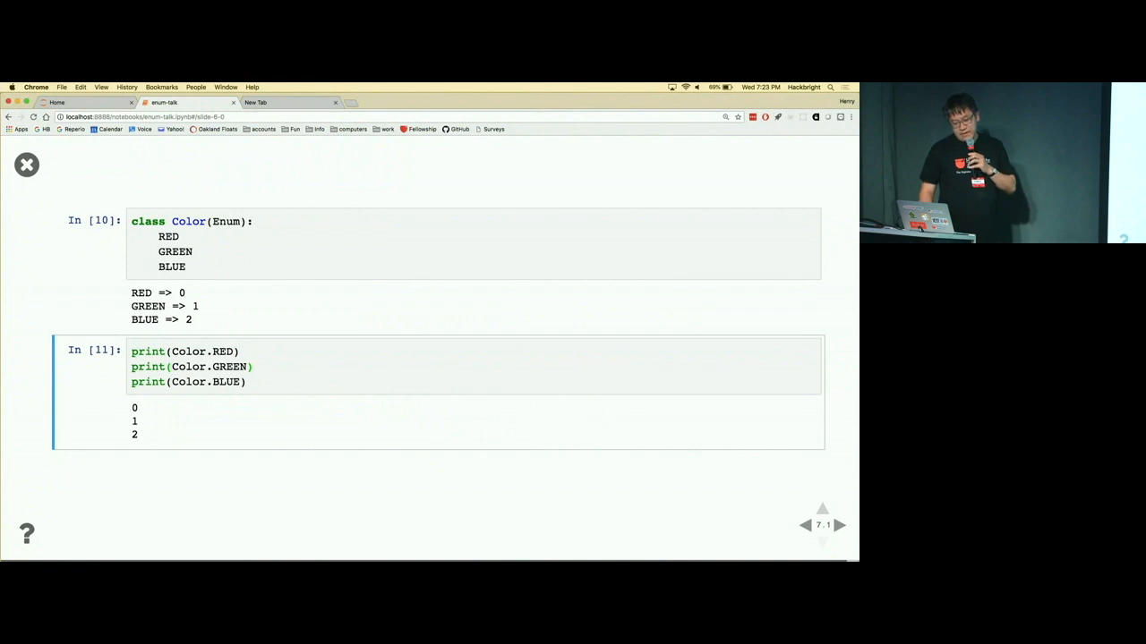
pyautogui.click(838, 526)
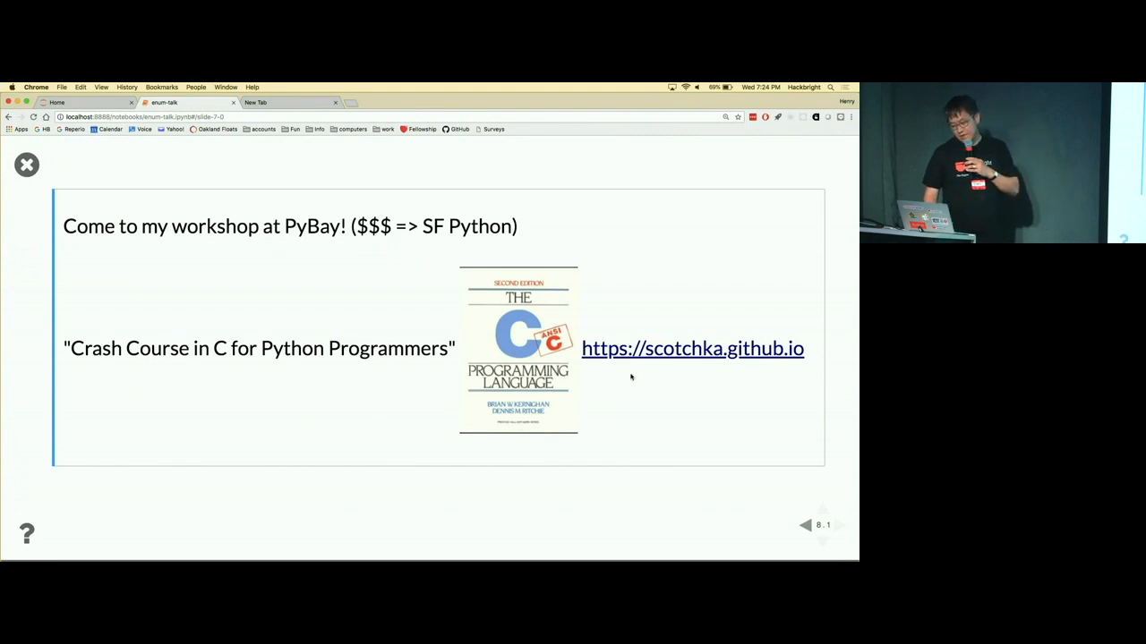
pyautogui.moveTo(691, 347)
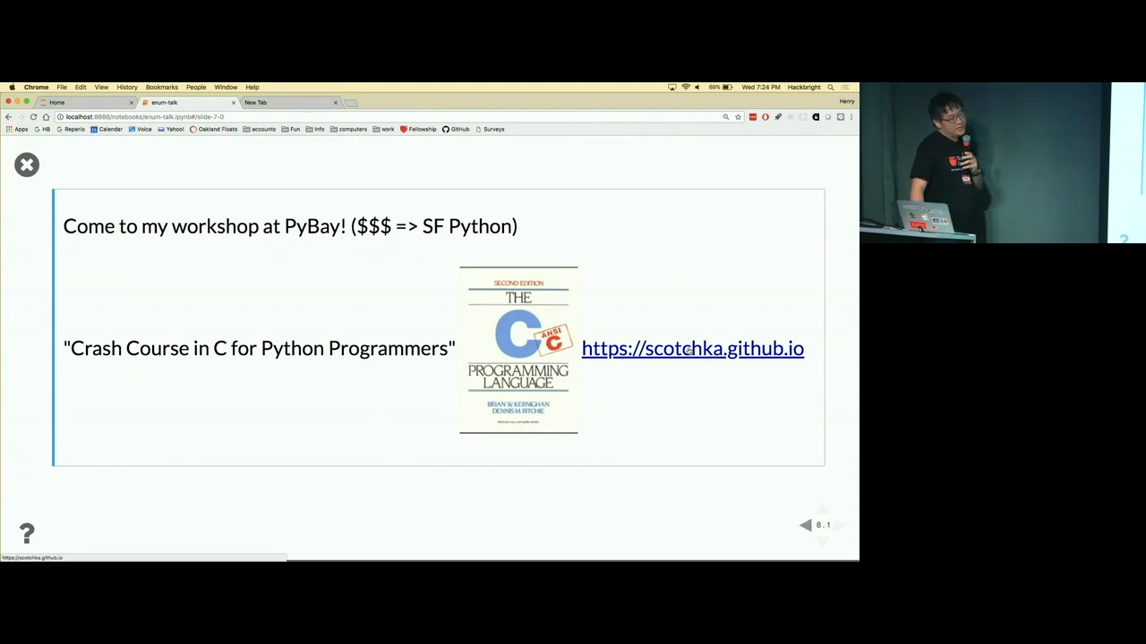